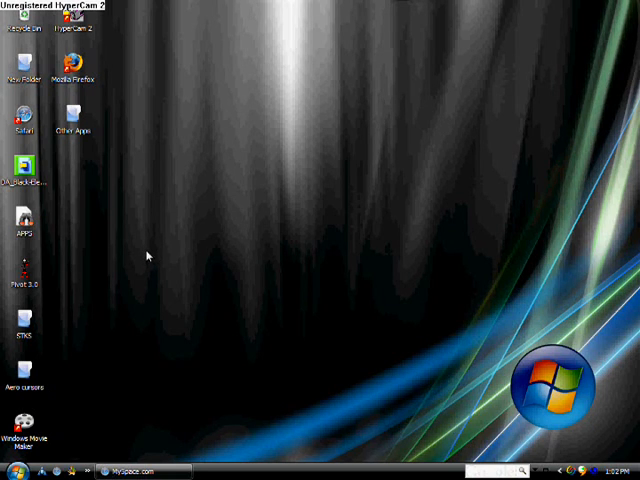
{"action": "mouse_move", "coordinate": [283, 245]}
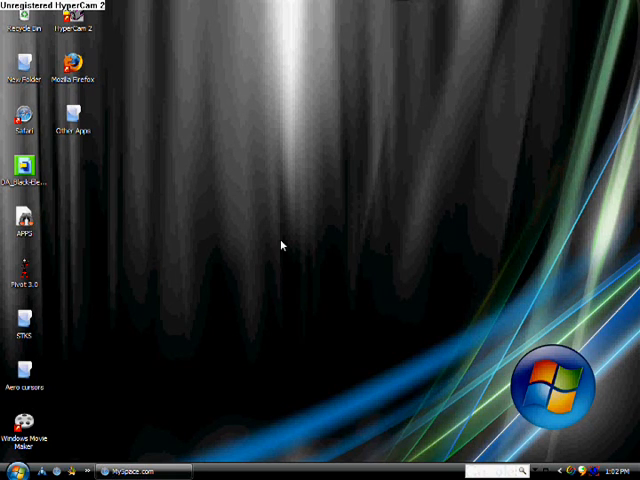
{"action": "mouse_move", "coordinate": [322, 307]}
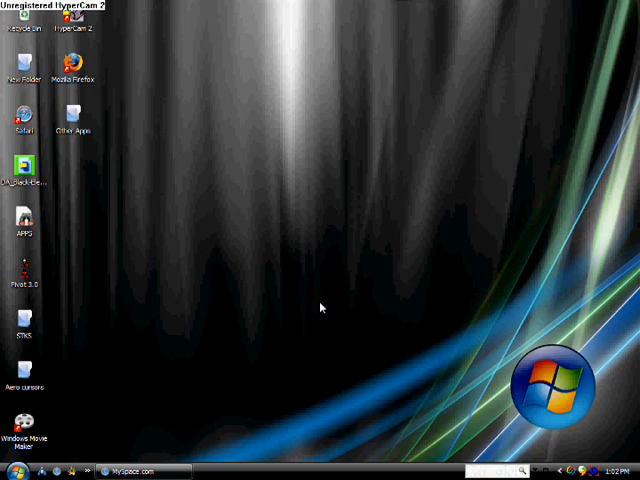
{"action": "mouse_move", "coordinate": [385, 324]}
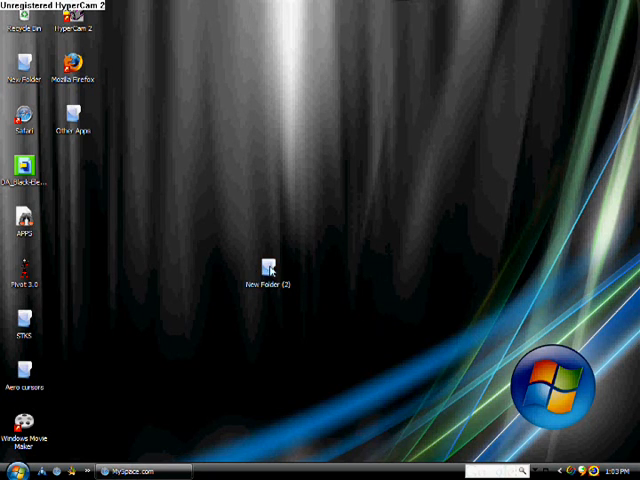
Move New Folder (2) into the desktop icon column and open the Start menu.
{"action": "left_click_drag", "start_coordinate": [268, 270], "coordinate": [72, 175]}
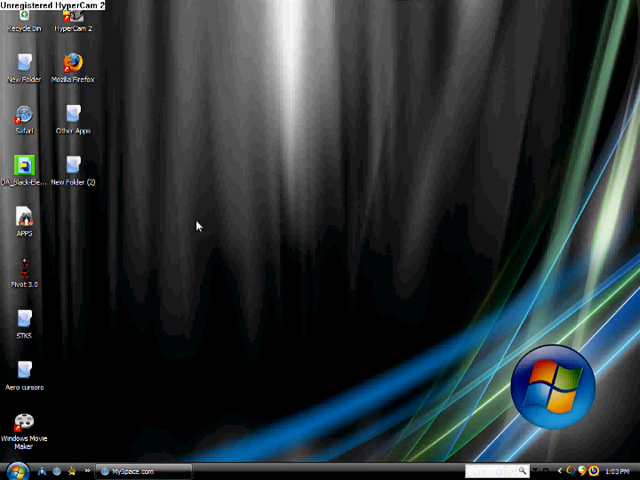
{"action": "left_click", "coordinate": [20, 466]}
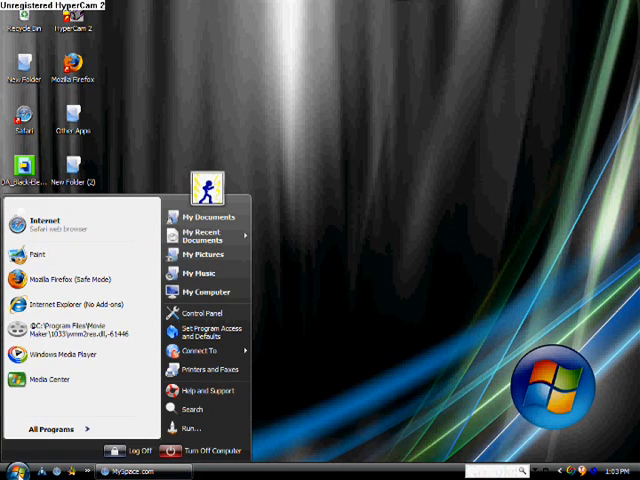
{"action": "mouse_move", "coordinate": [204, 291]}
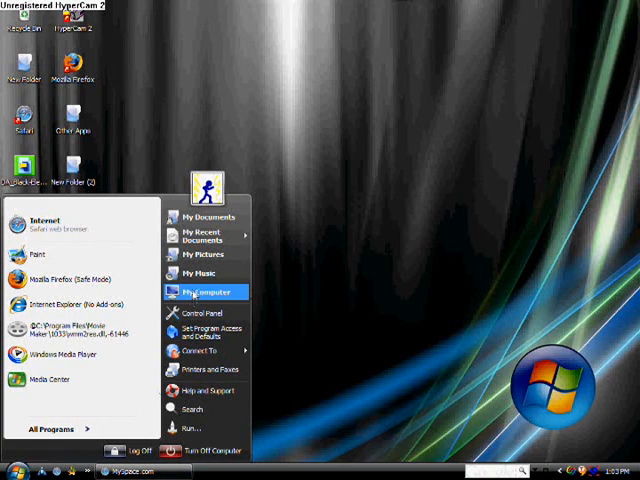
Open My Computer from the Start menu to see the drives, including Removable Disk (J:).
{"action": "left_click", "coordinate": [203, 292]}
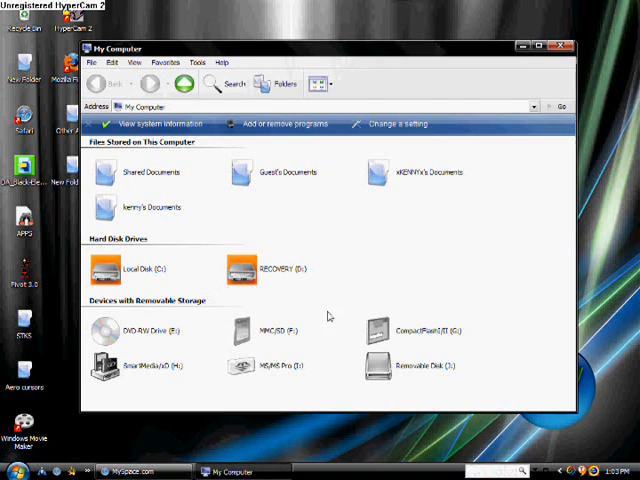
{"action": "mouse_move", "coordinate": [278, 233]}
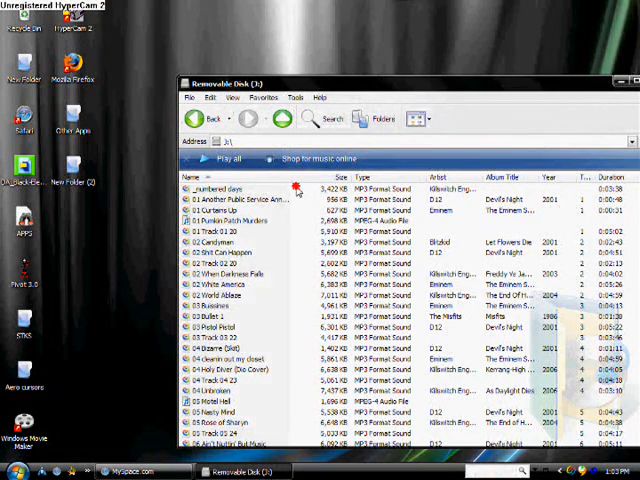
Select and copy the songs on Removable Disk (J:), then close its window.
{"action": "left_click", "coordinate": [240, 199]}
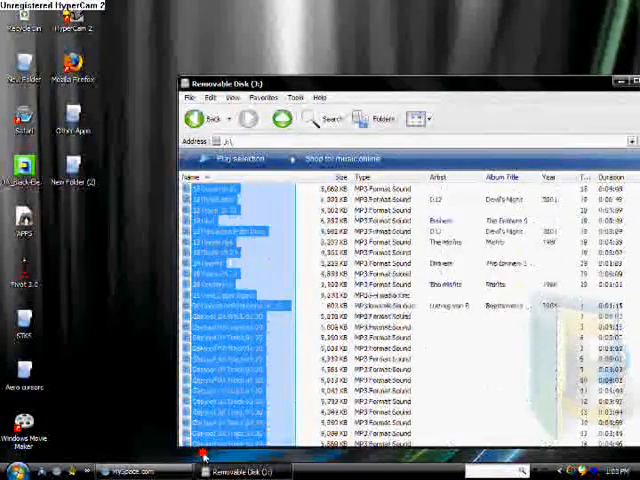
{"action": "scroll", "scroll_direction": "down", "scroll_amount": 3}
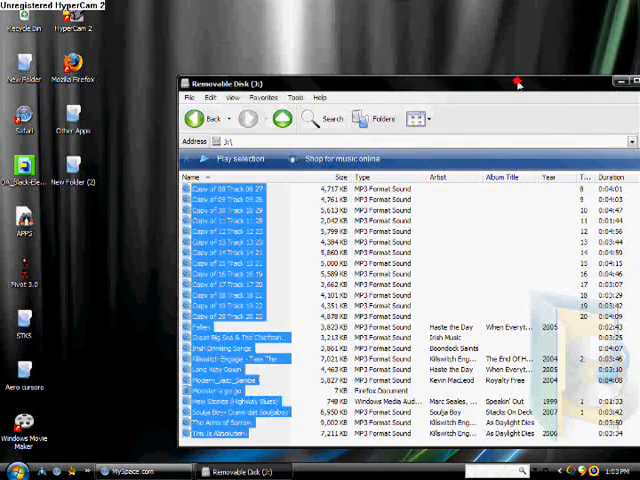
{"action": "left_click", "coordinate": [629, 77]}
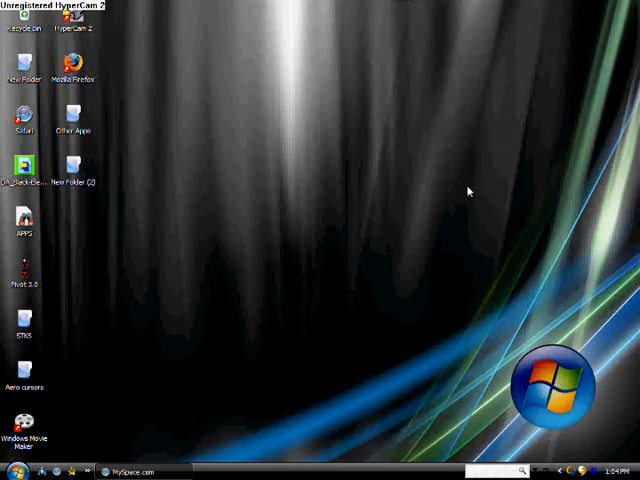